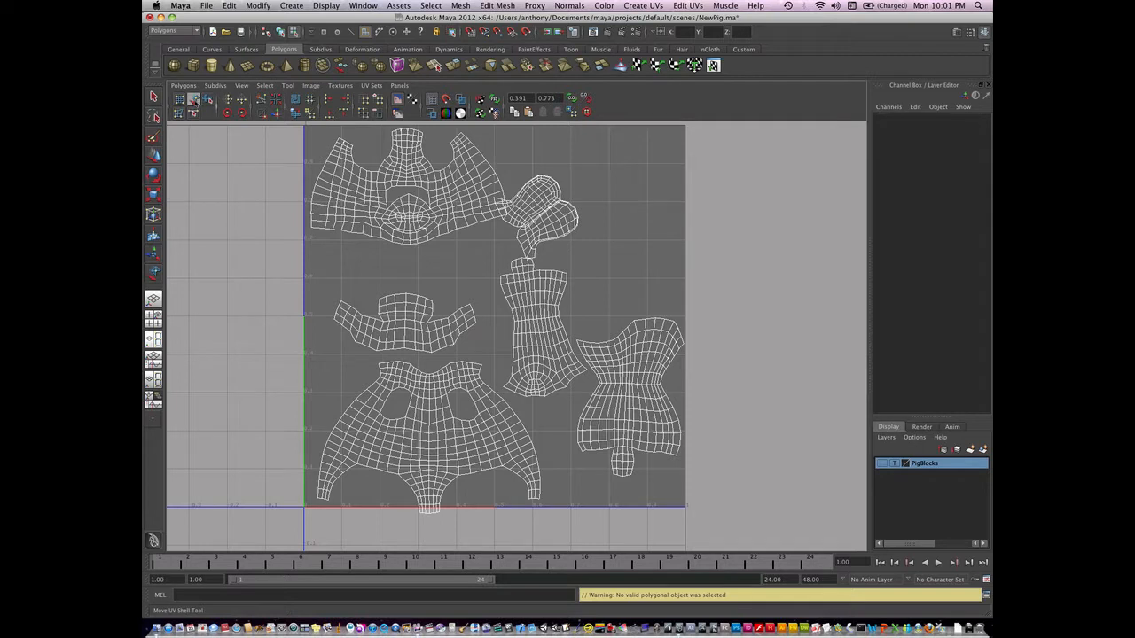
Step: Select the head shell and turn on shaded UV display to reveal flipped (pink) shells
click(490, 184)
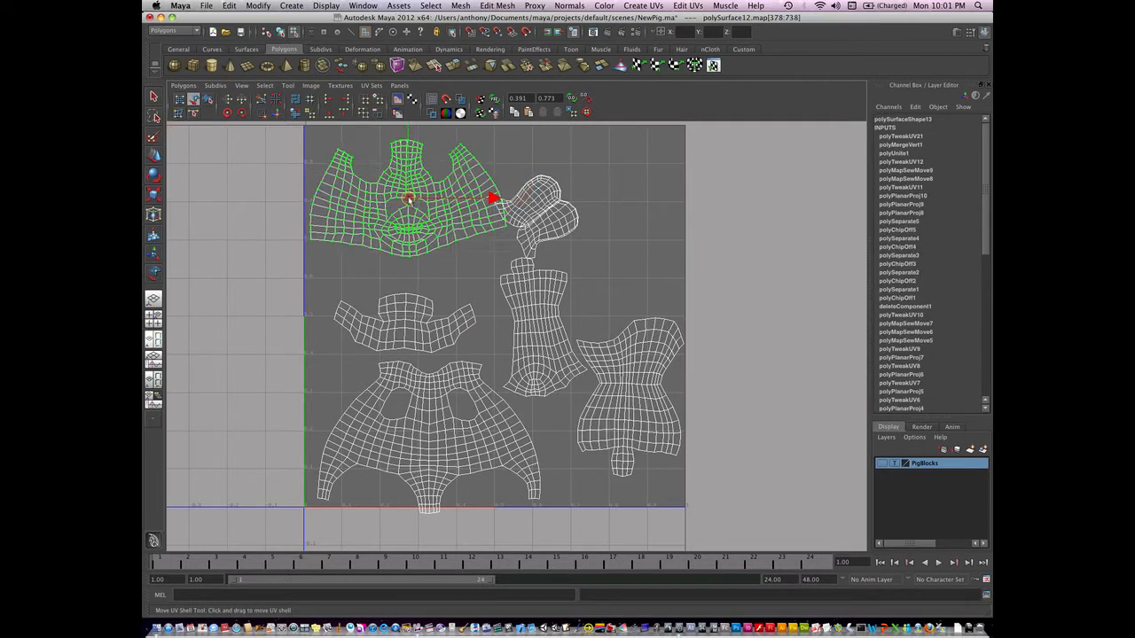
drag(408, 199, 408, 186)
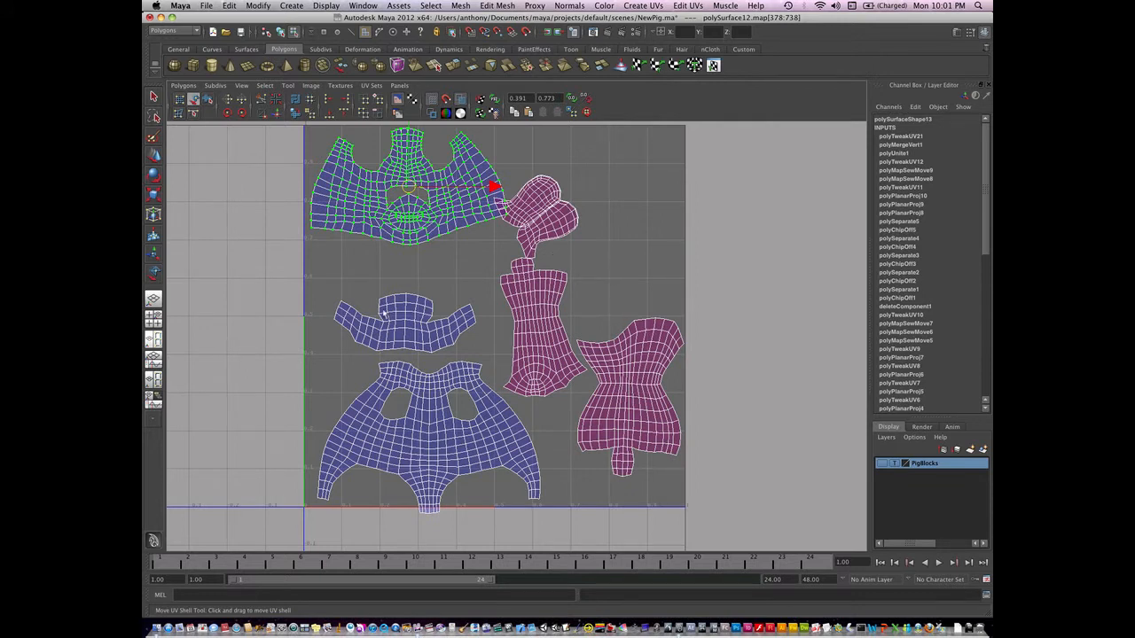
mouse_move(589, 363)
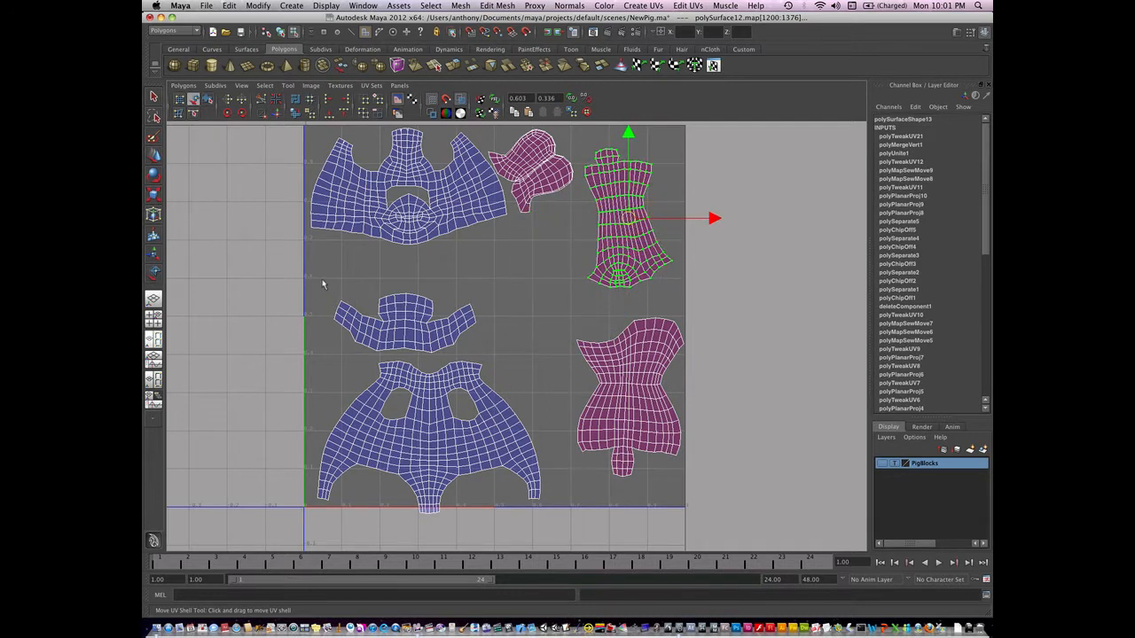
Step: Move the wide torso below the ears, the narrow torso lower right, and adjust the ears
drag(621, 212, 426, 372)
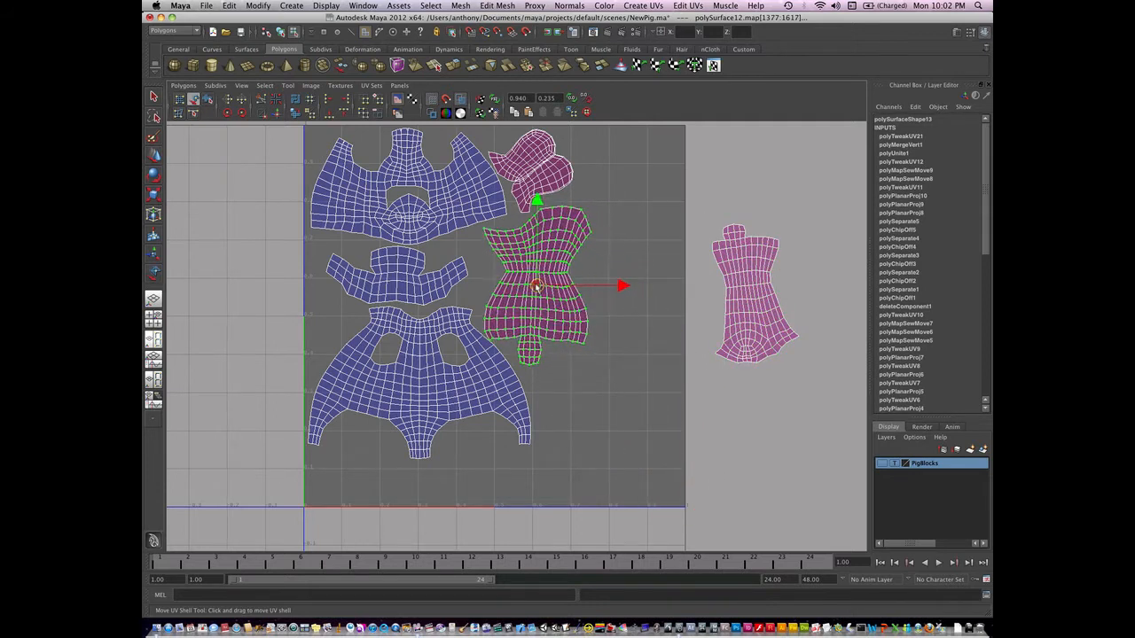
drag(536, 284, 753, 293)
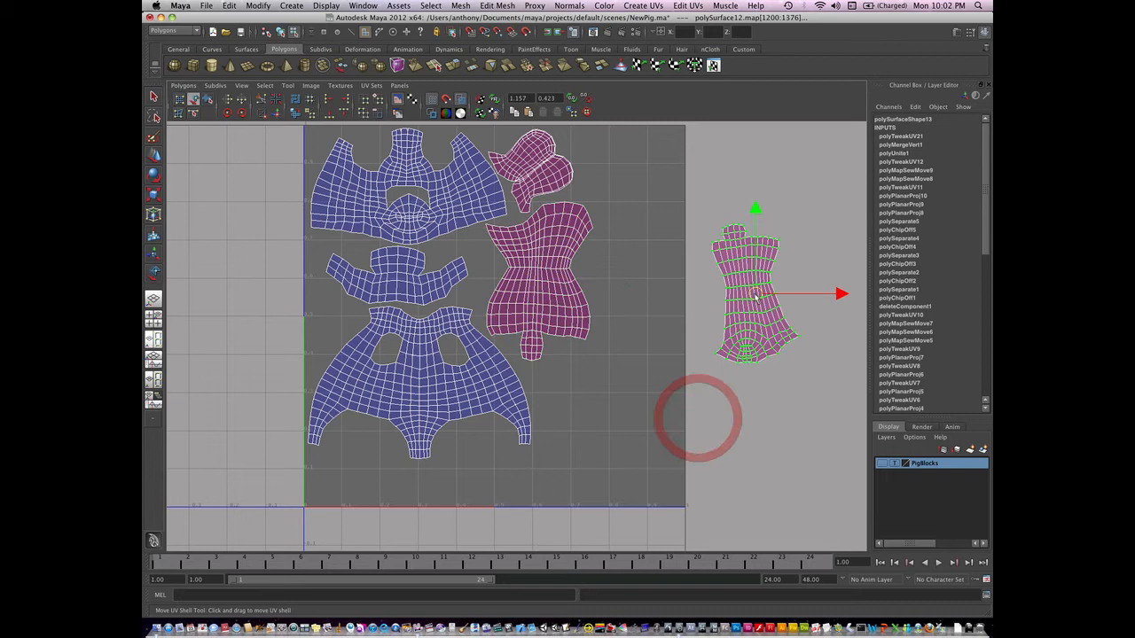
drag(750, 293, 577, 408)
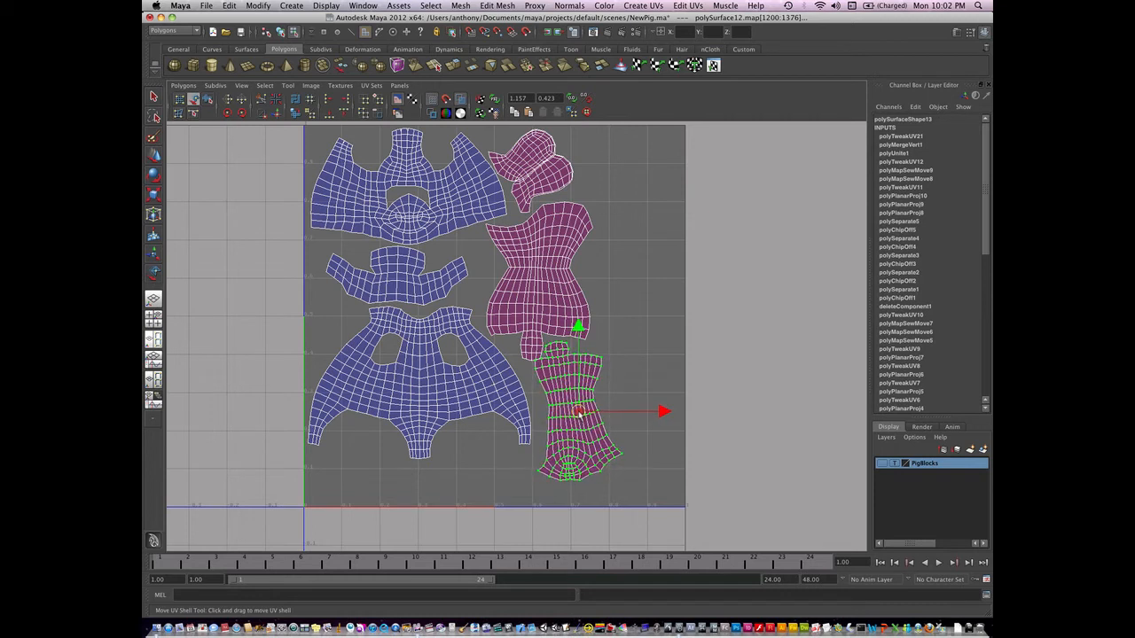
drag(576, 411, 565, 401)
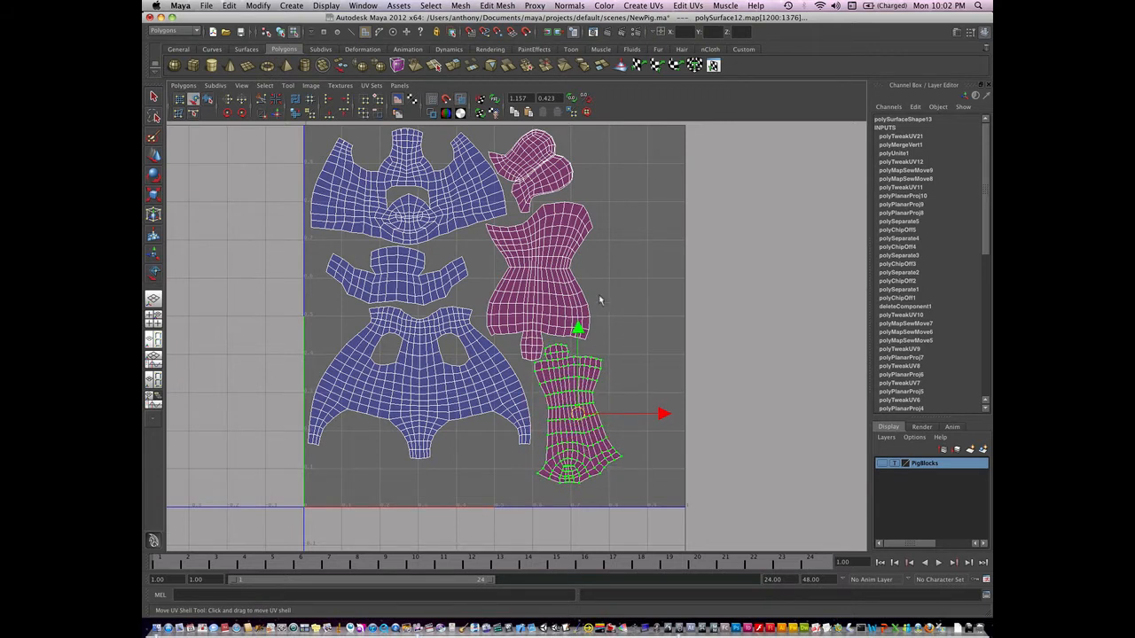
drag(576, 330, 550, 259)
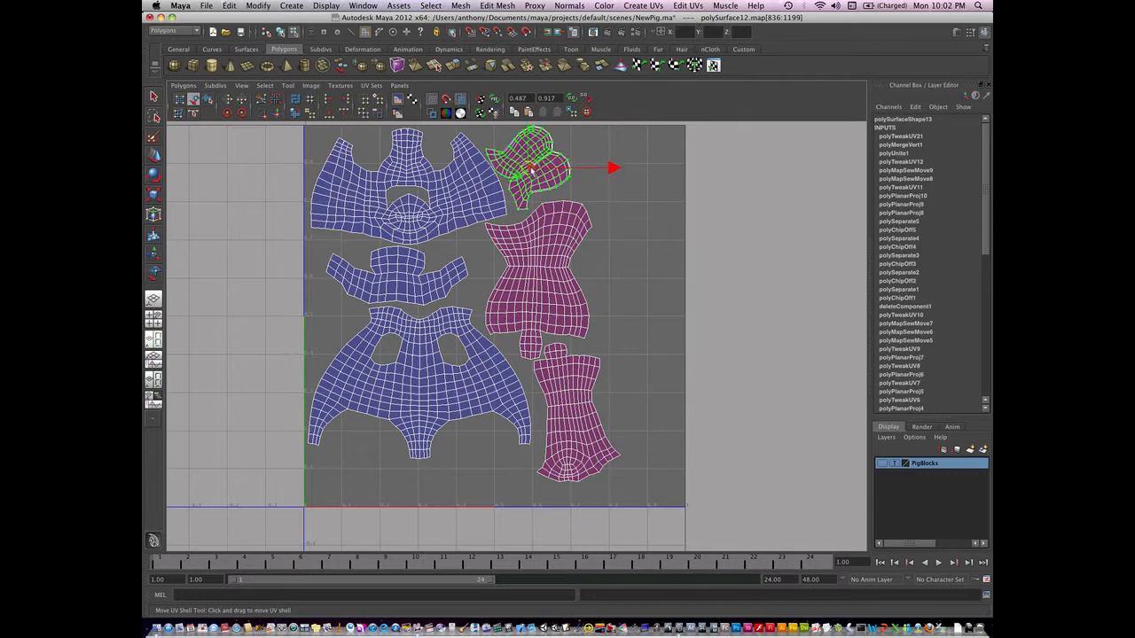
Step: Clear the current selection, then select every pig UV shell
click(523, 502)
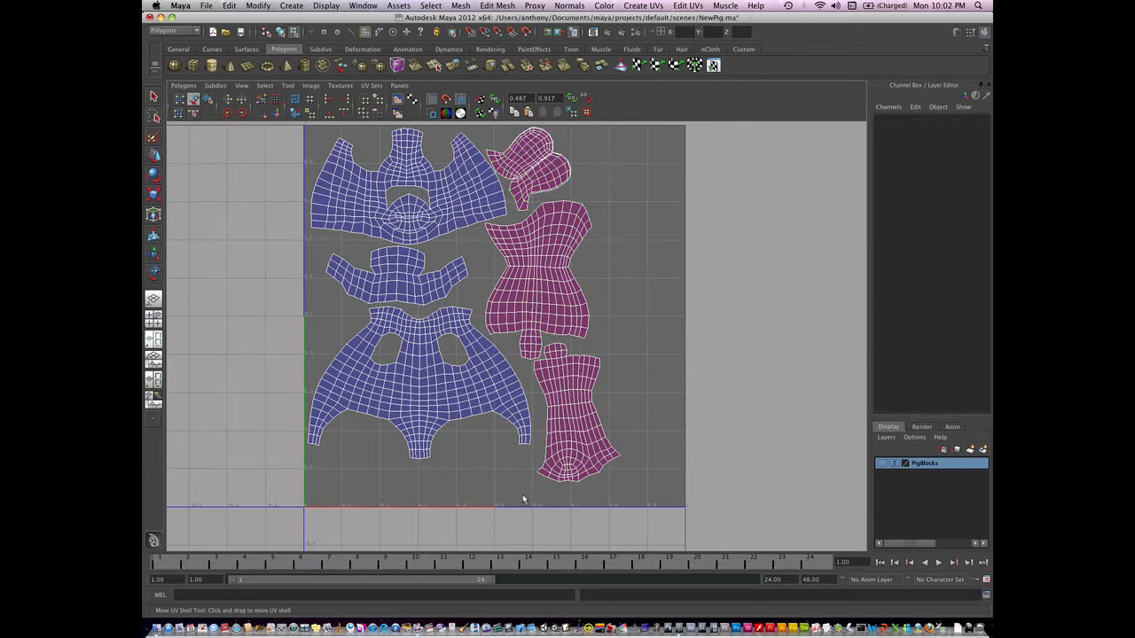
click(619, 484)
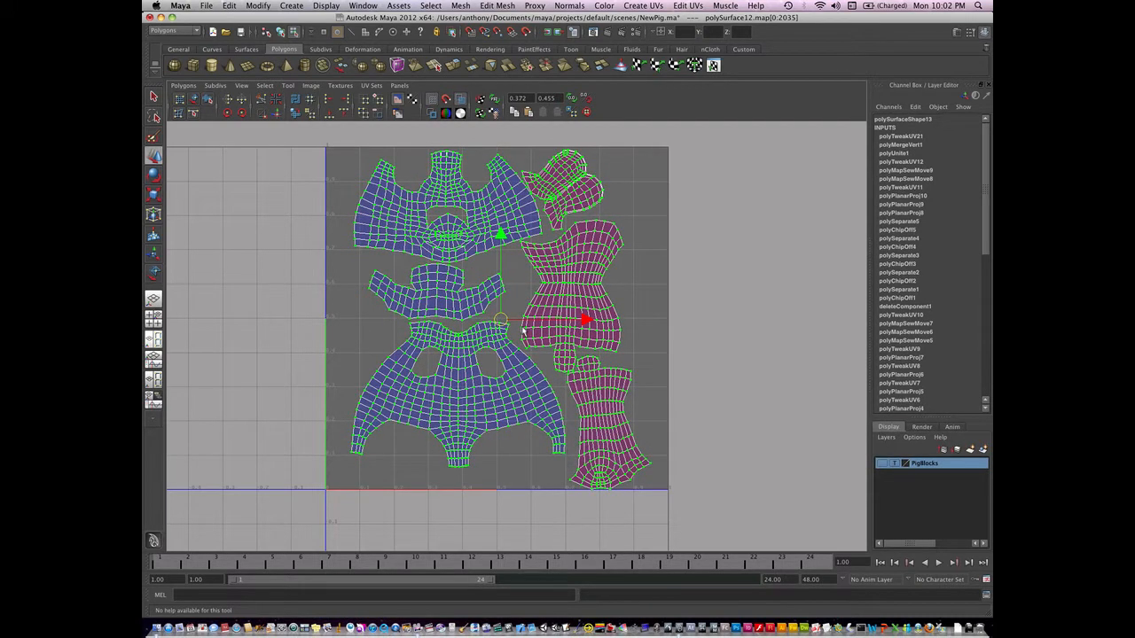
Step: Open the Polygons > Layout option box in the UV Texture Editor
click(184, 85)
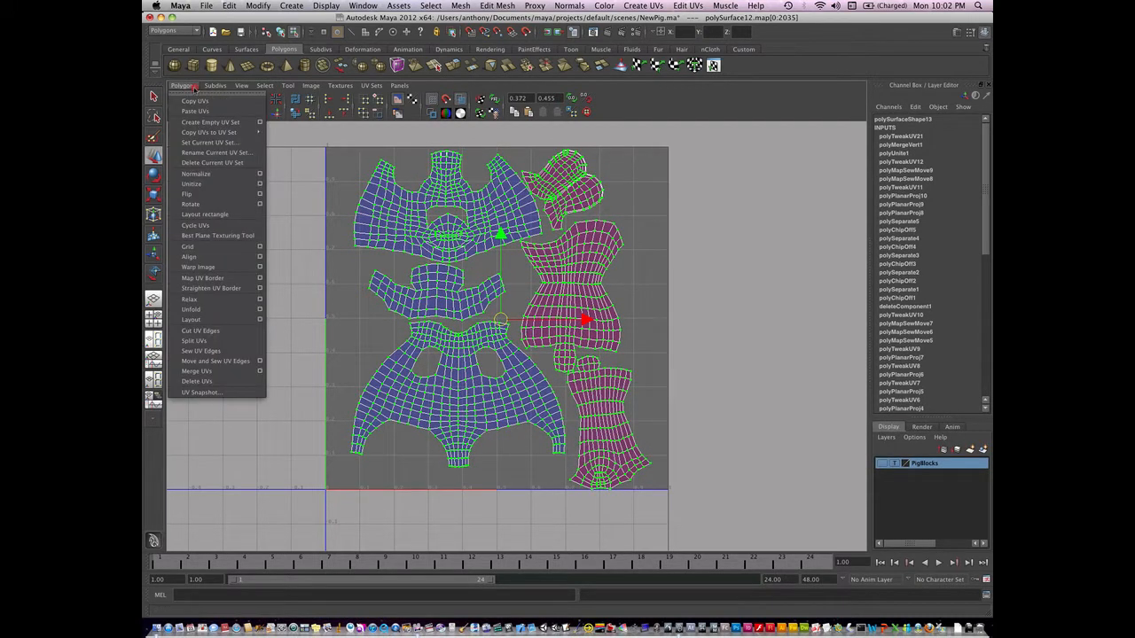
mouse_move(190, 319)
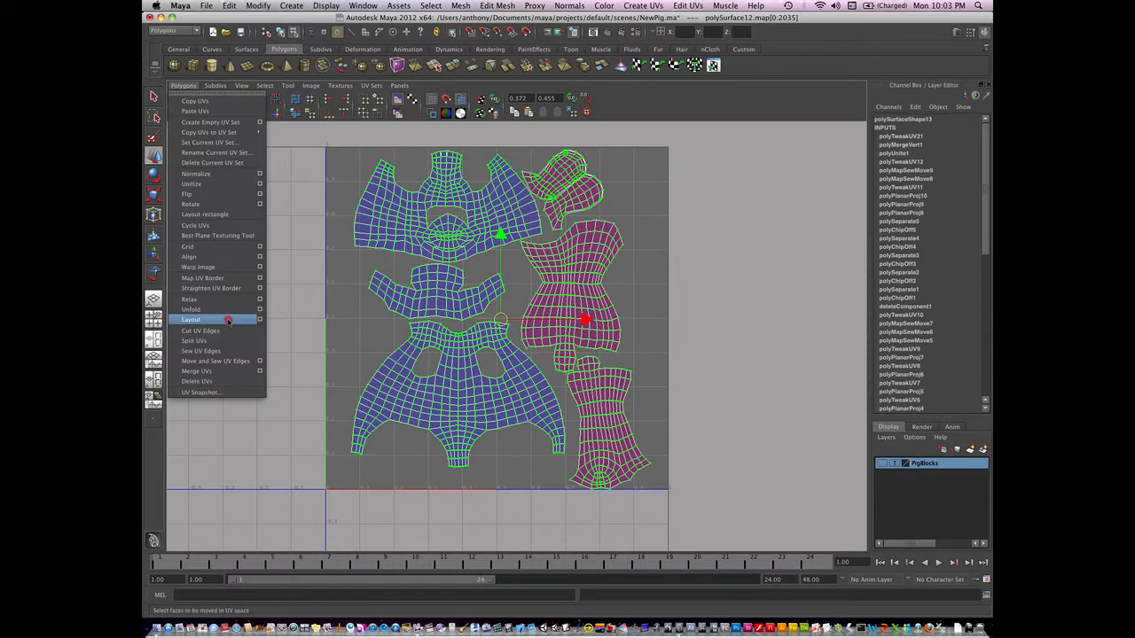
click(259, 319)
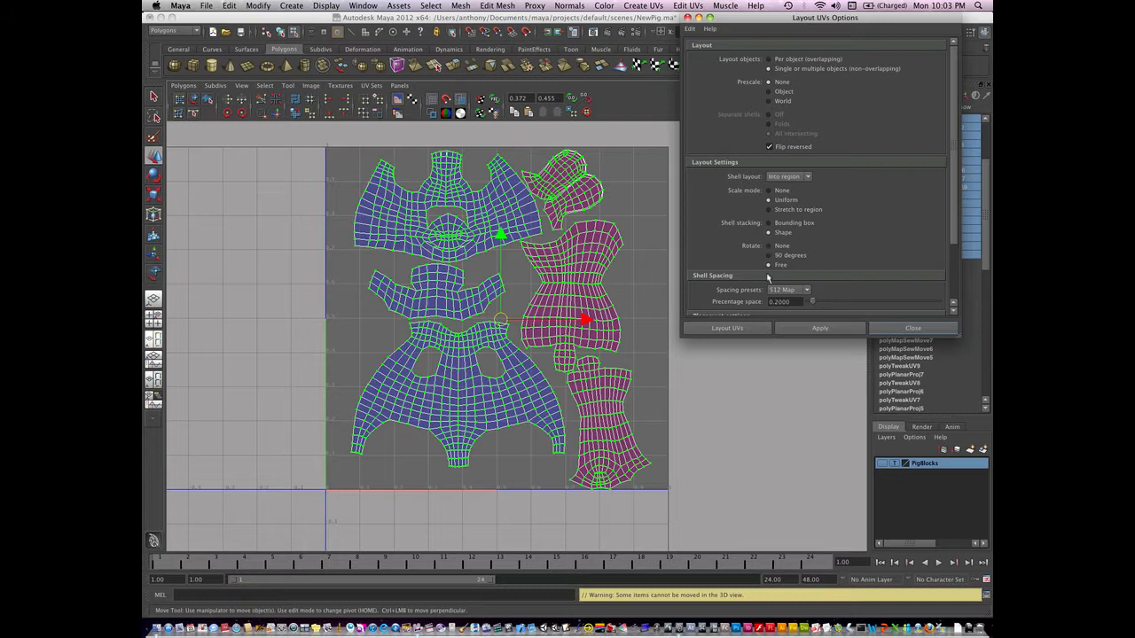
Step: Expand Layout UVs Options, set Prescale to World, and apply the layout
click(770, 232)
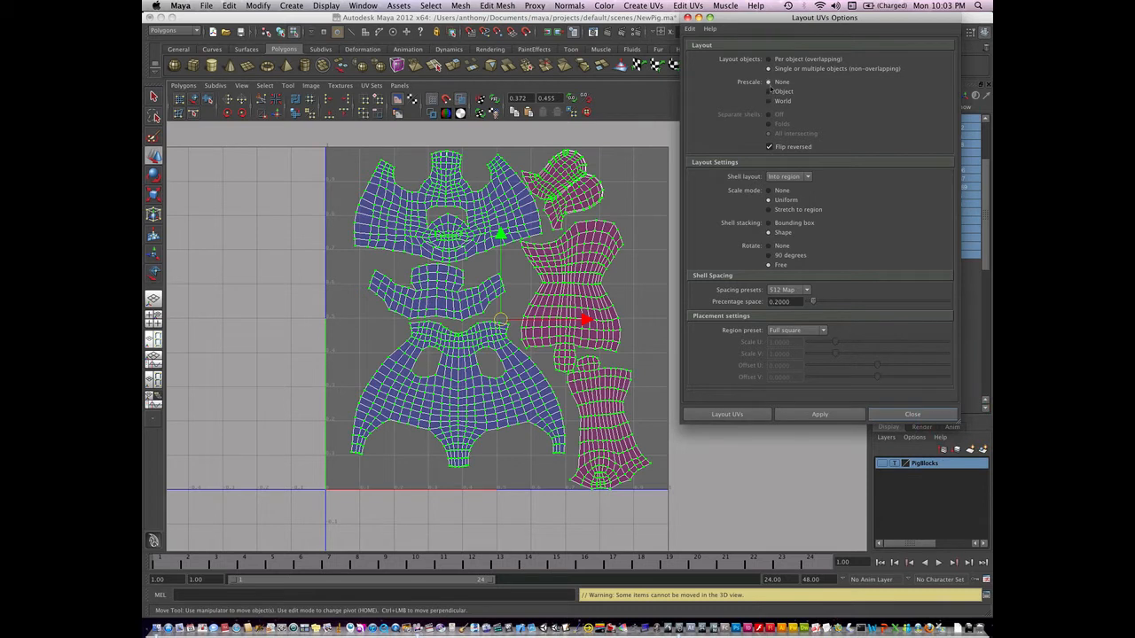
click(769, 101)
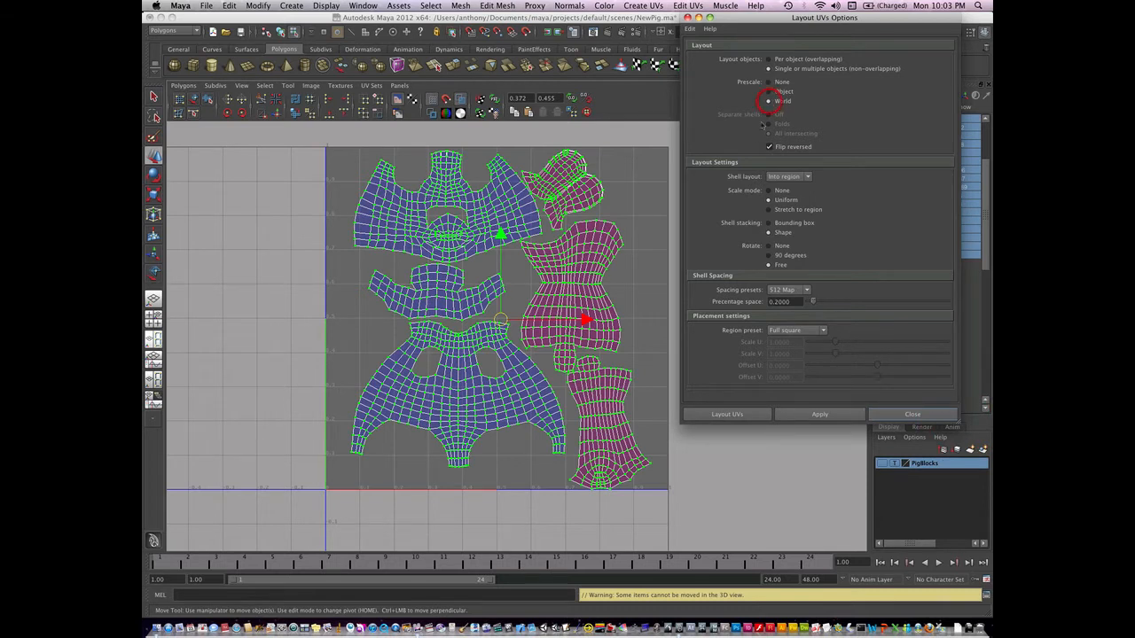
click(819, 414)
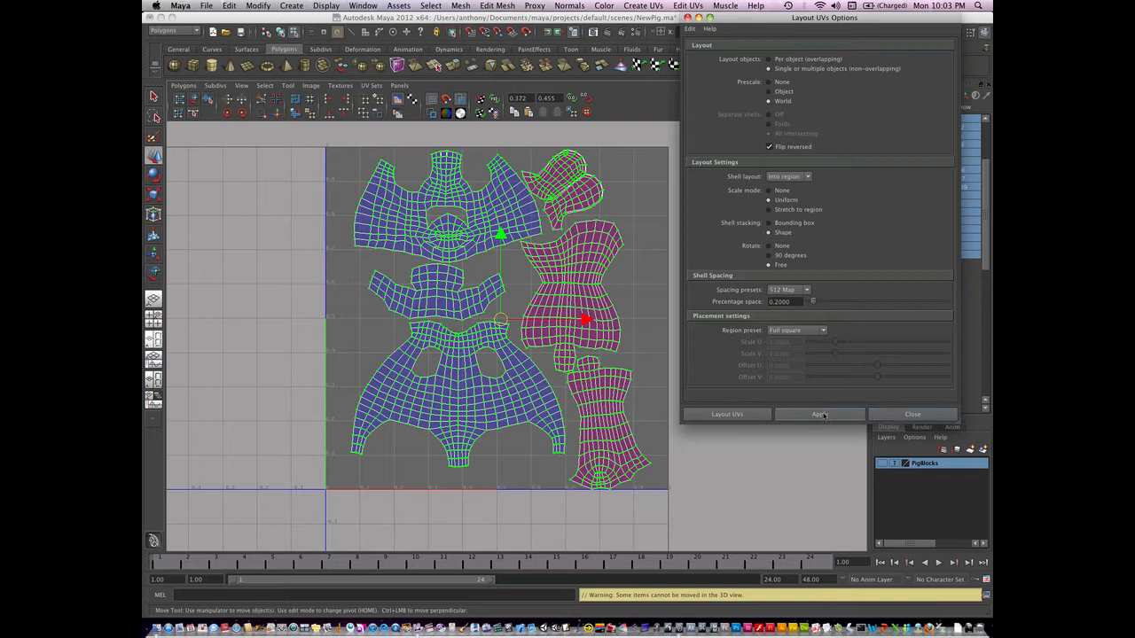
click(819, 414)
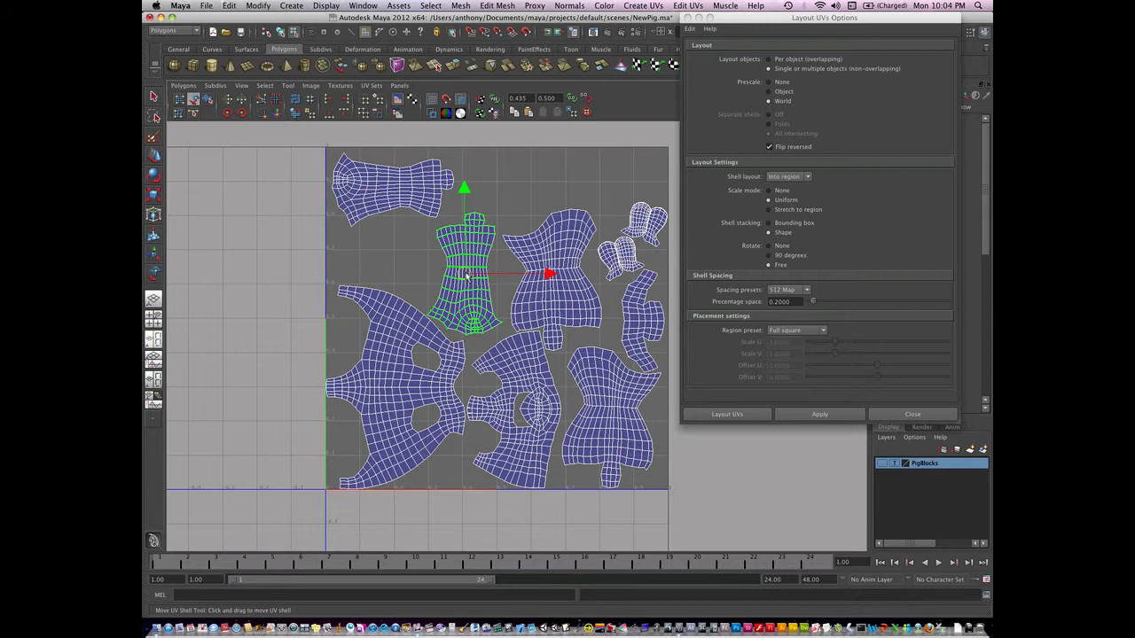
Step: Rotate the narrow torso shell sideways and tuck it beneath the top-left shell
click(242, 113)
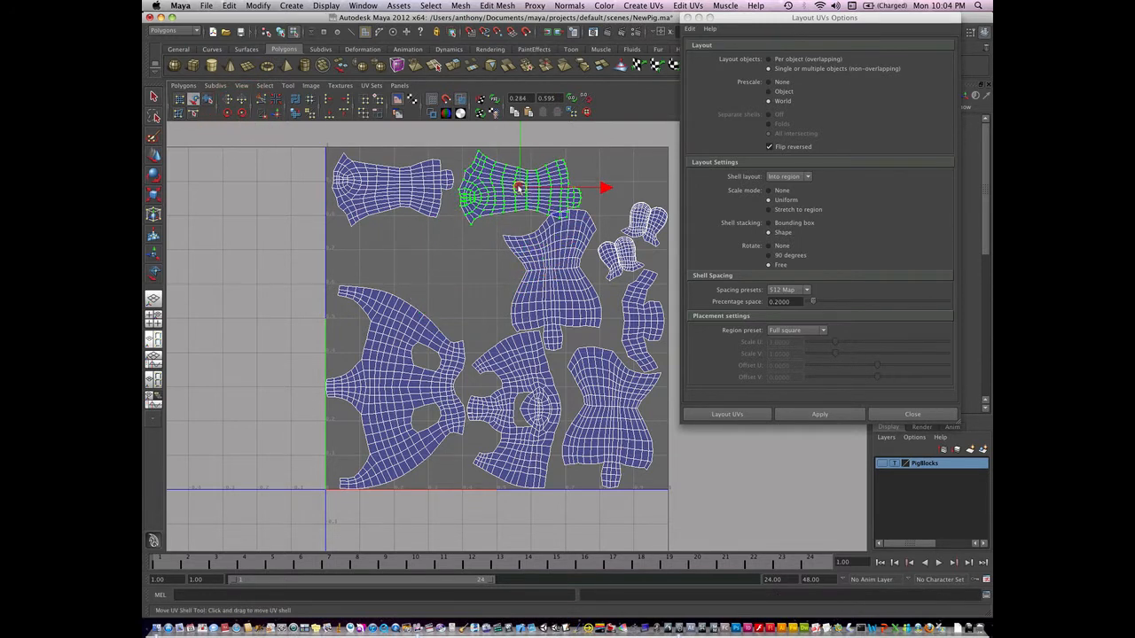
drag(519, 191, 399, 191)
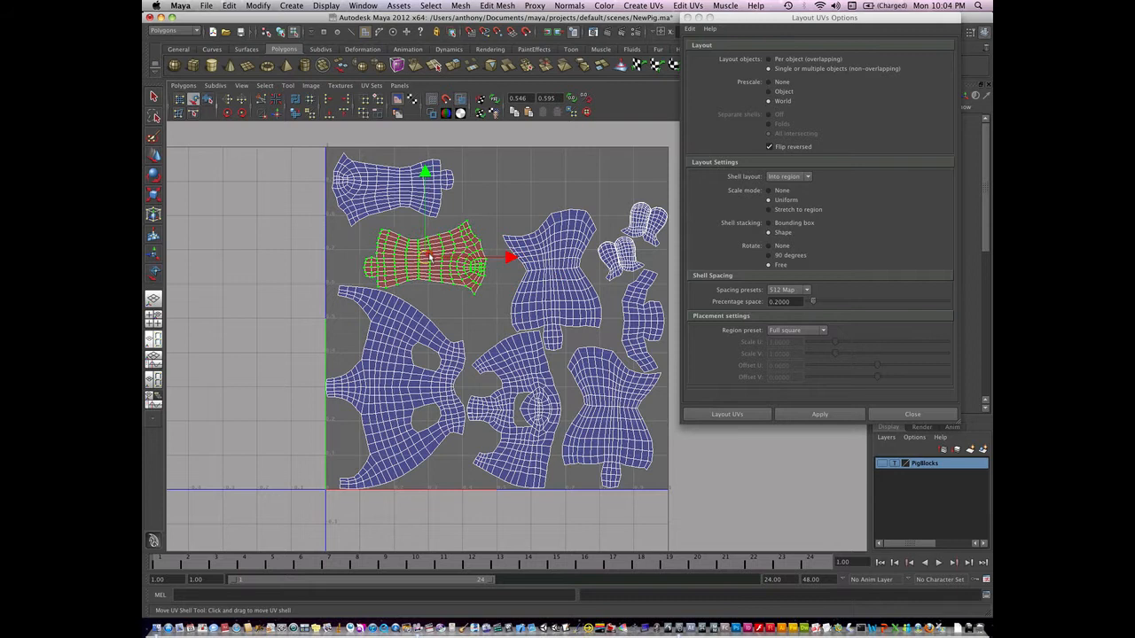
drag(430, 257, 417, 251)
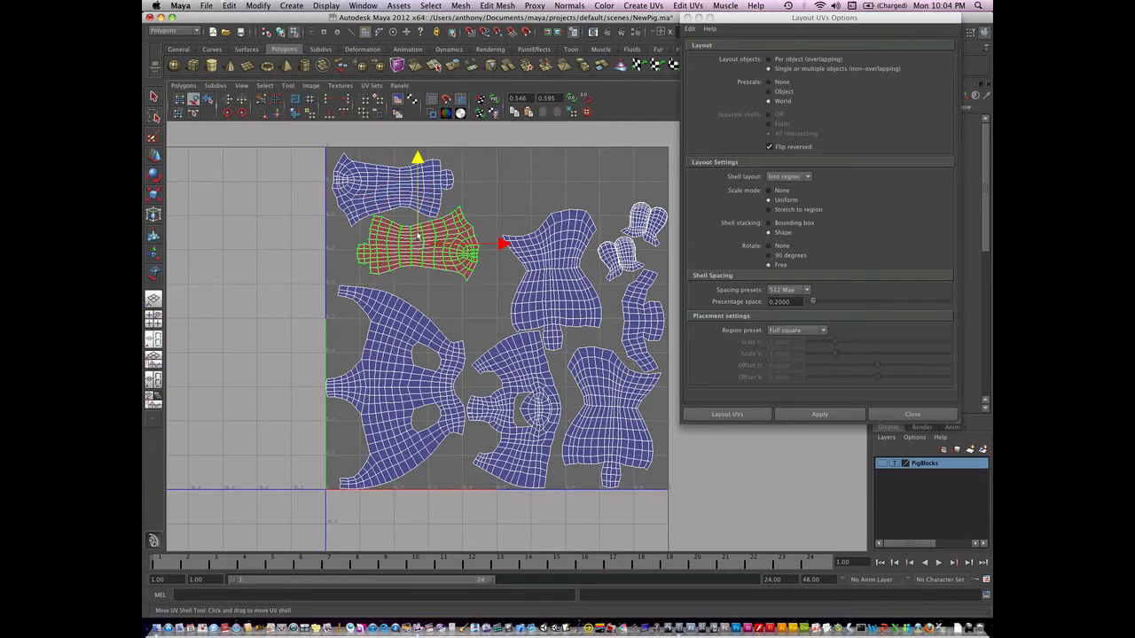
click(182, 85)
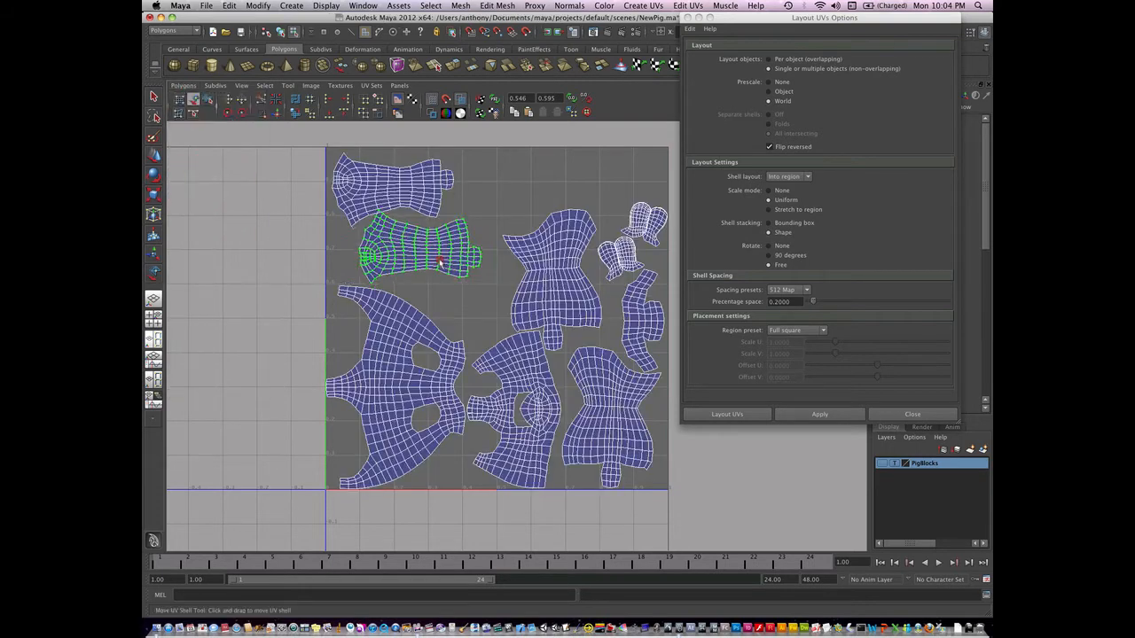
click(417, 257)
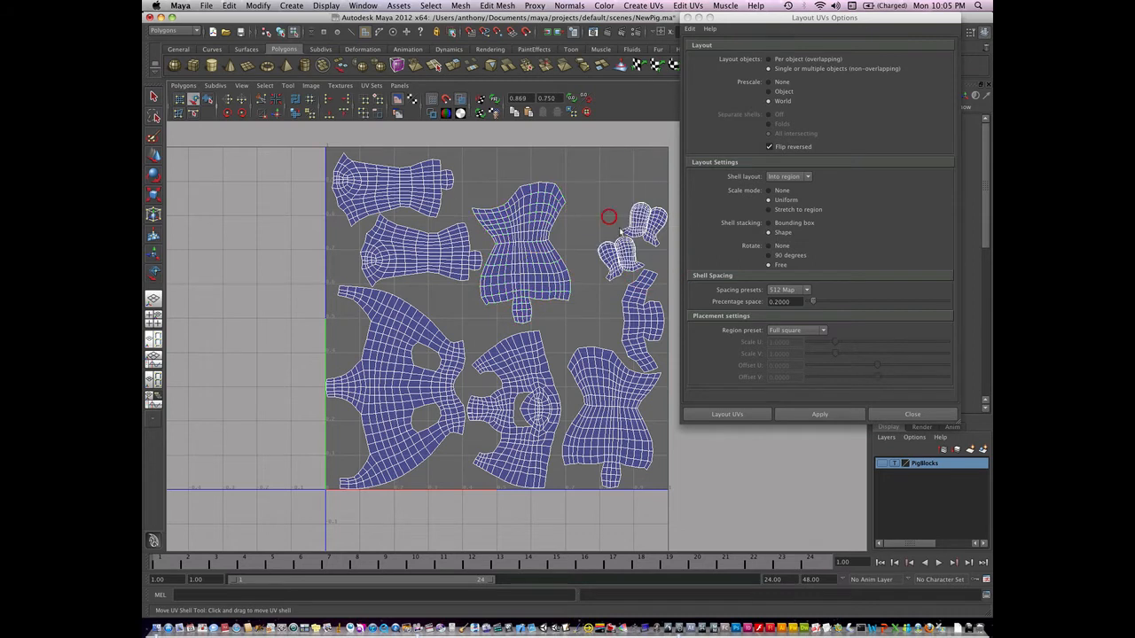
Step: Move both ear shells up, park the snout shell left of the square, lower the tall shell
drag(639, 222, 483, 182)
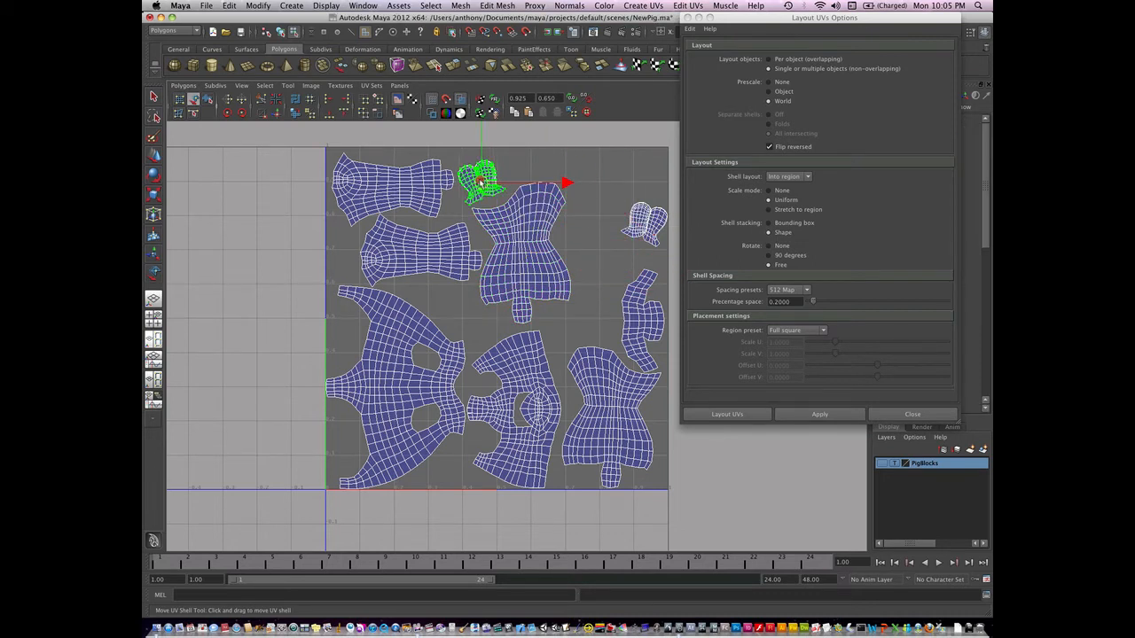
drag(483, 182, 594, 240)
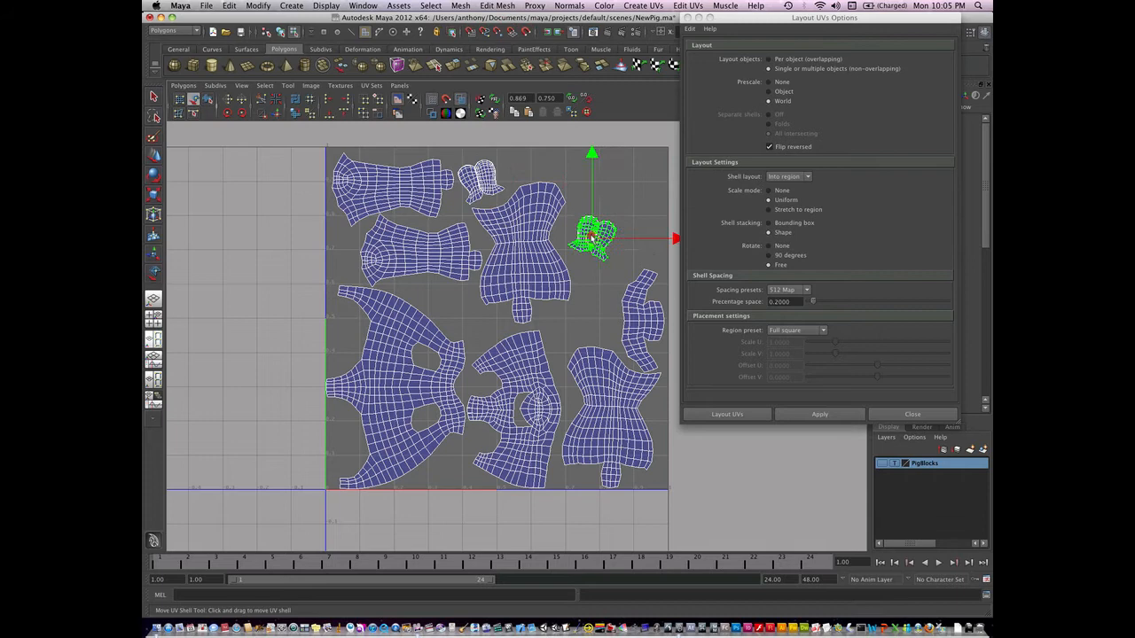
drag(590, 240, 515, 390)
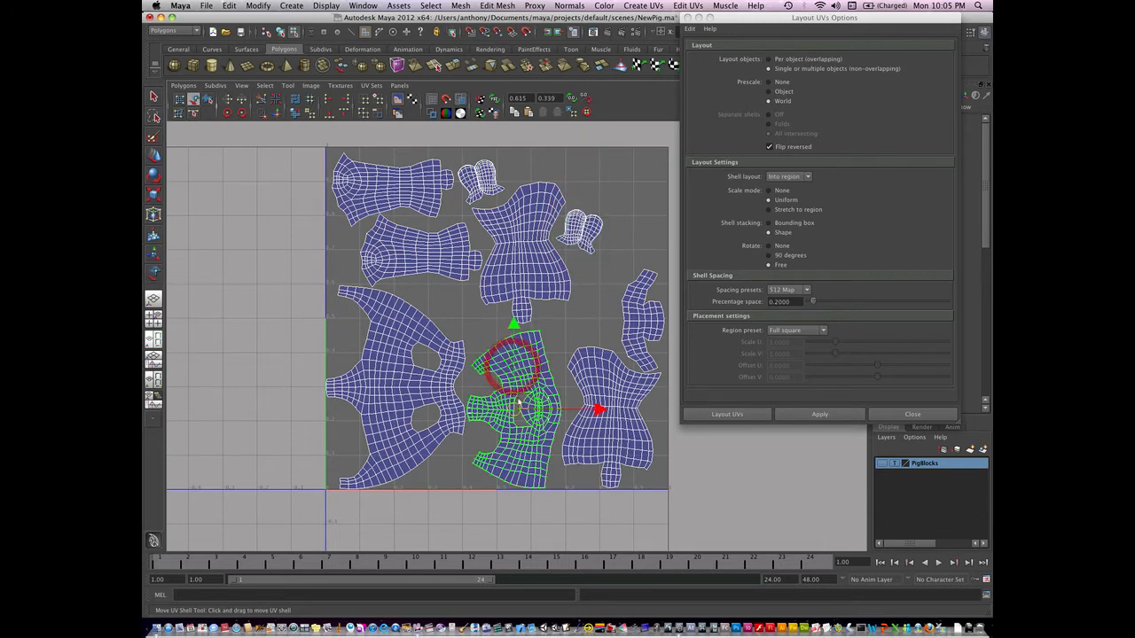
drag(515, 364, 257, 253)
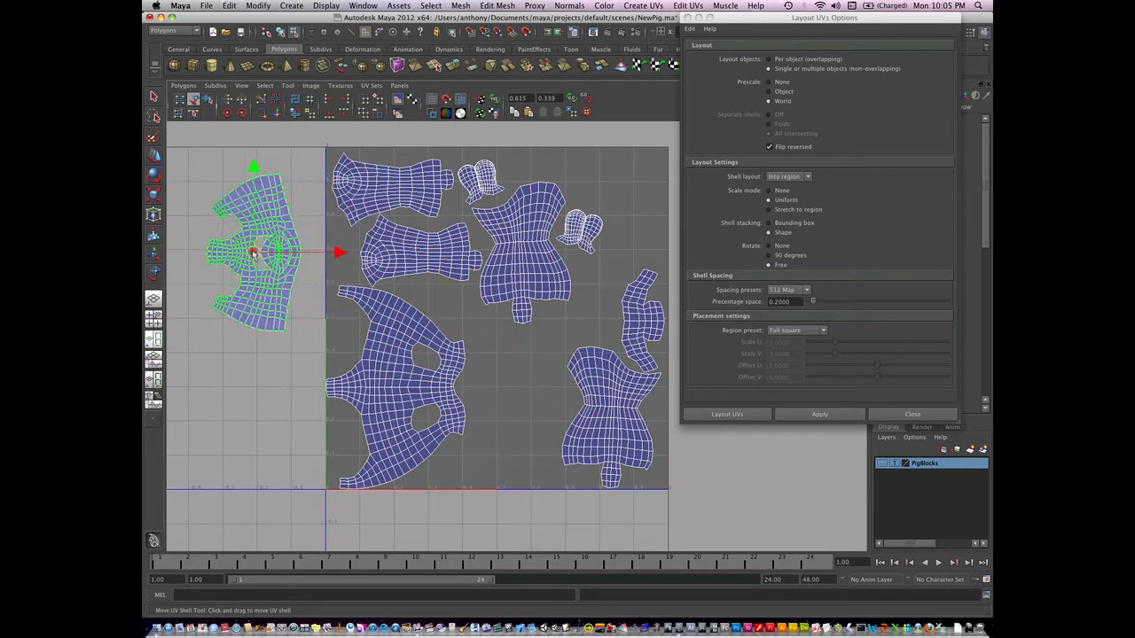
drag(257, 252, 293, 224)
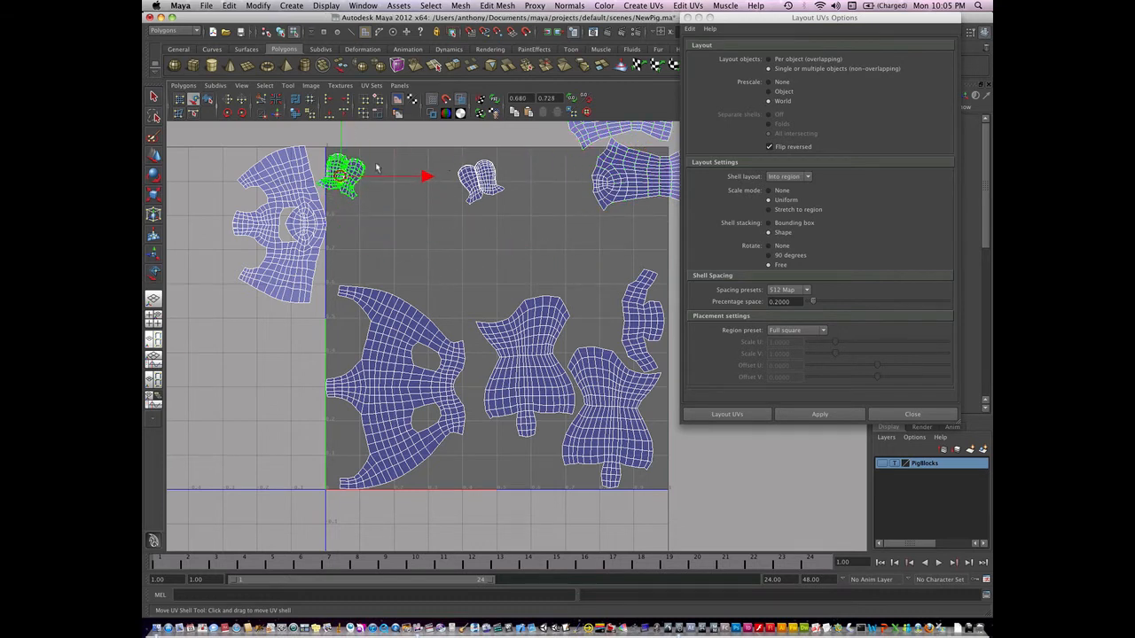
Step: Reposition the thin strip shell around the upper-left of the square
drag(346, 173, 354, 226)
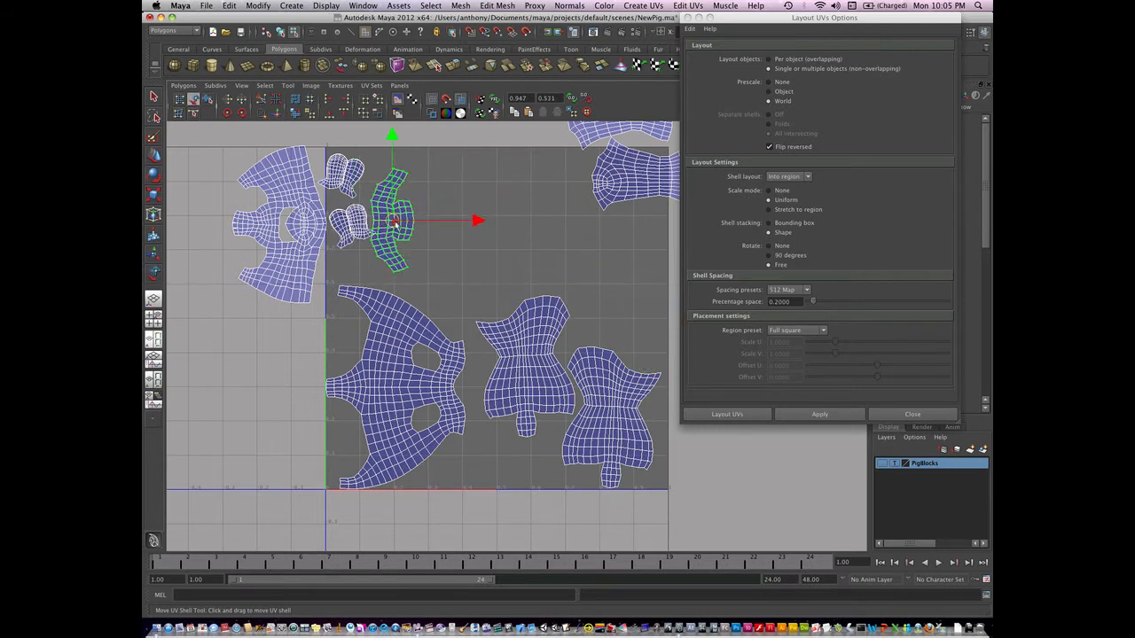
drag(395, 222, 433, 228)
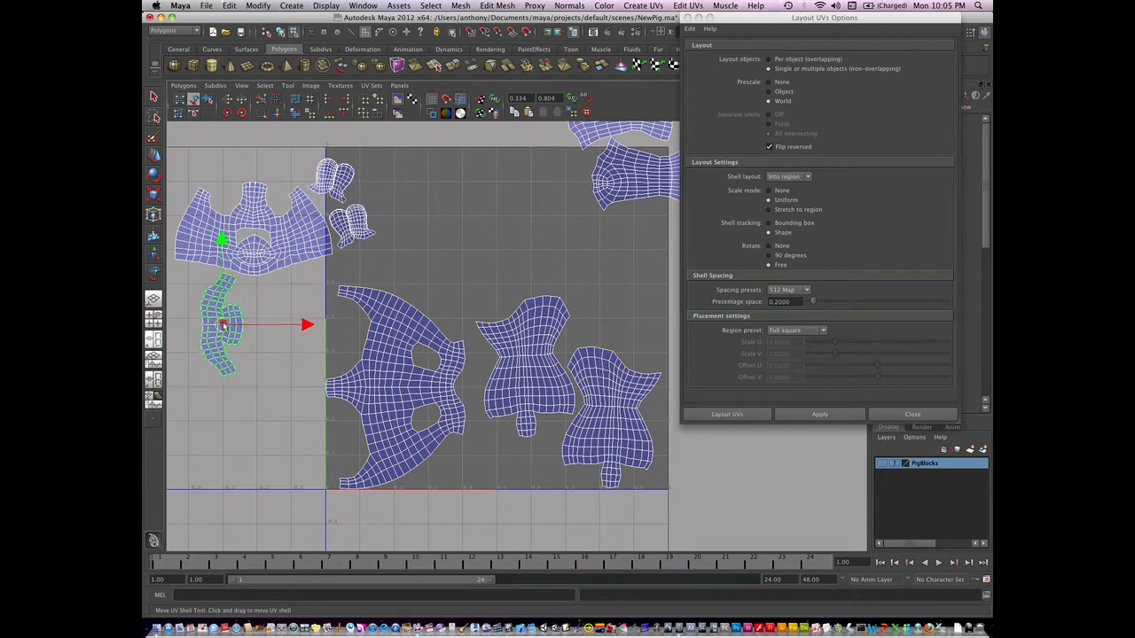
click(242, 116)
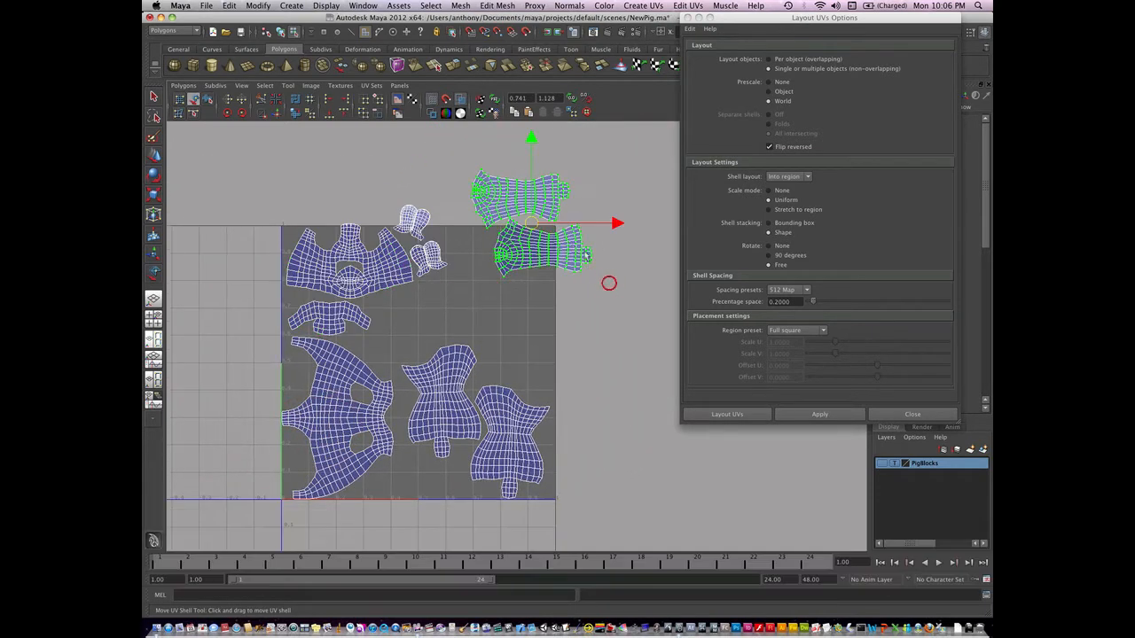
Step: Bring the two long shells into the upper right, one tucked beneath the other
drag(533, 222, 496, 260)
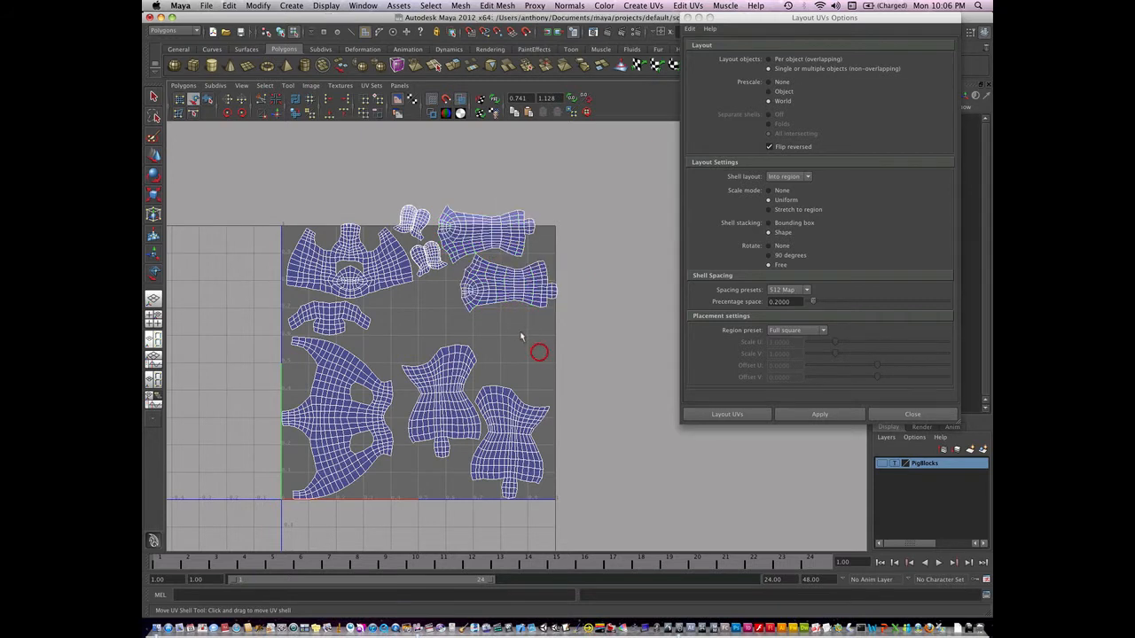
click(482, 301)
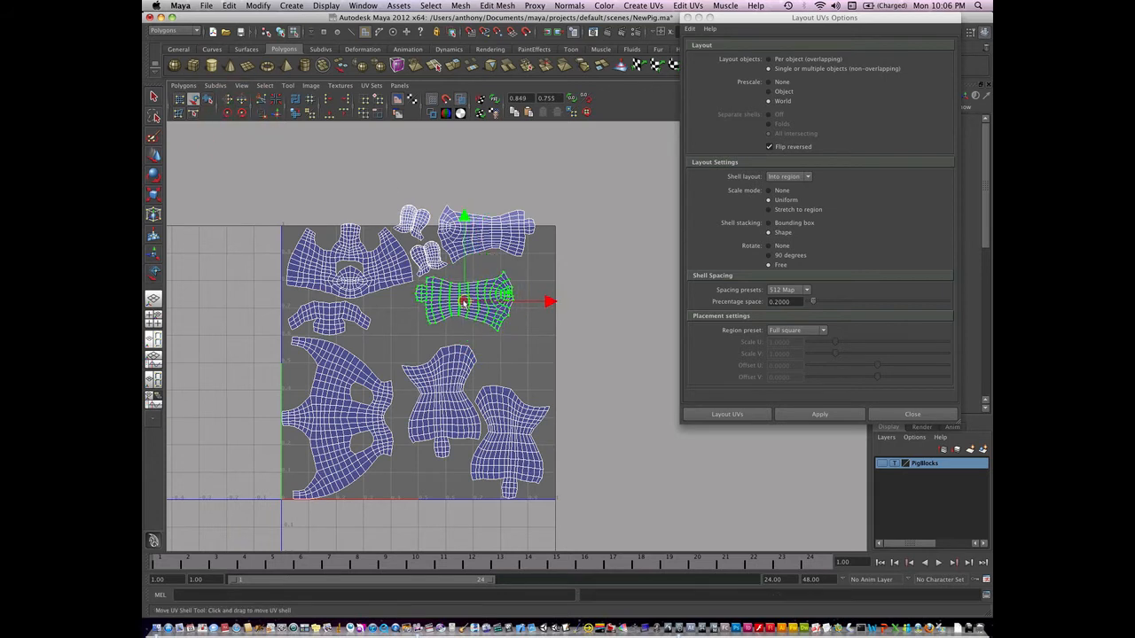
drag(479, 302, 493, 239)
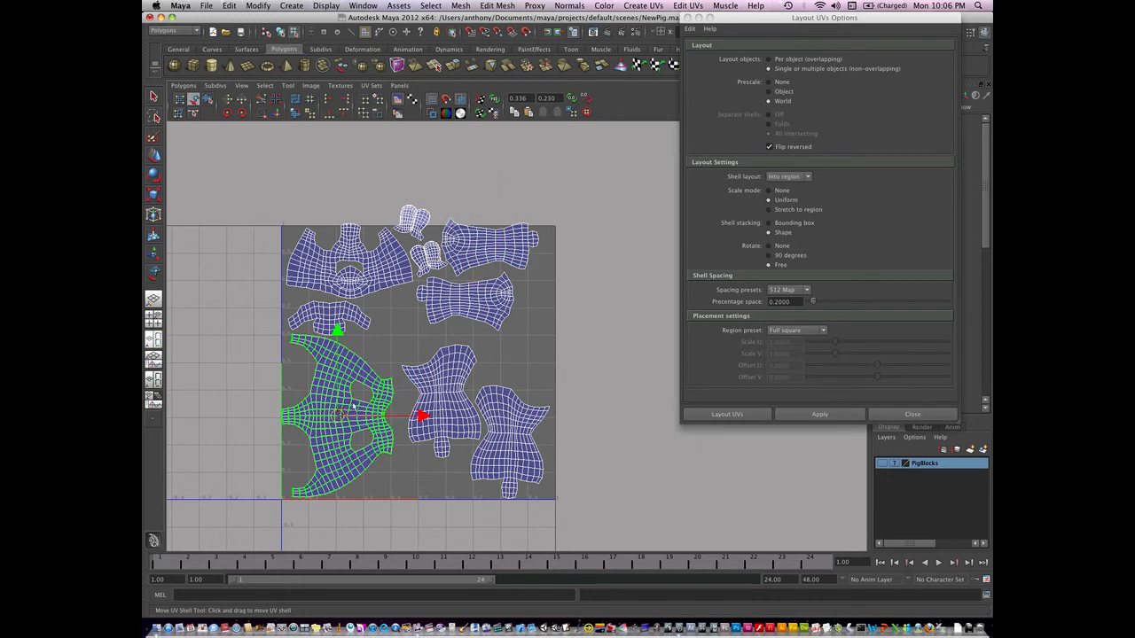
Step: Nudge the tall middle and right lower shells closer, selecting the lower shells together
drag(337, 417, 430, 394)
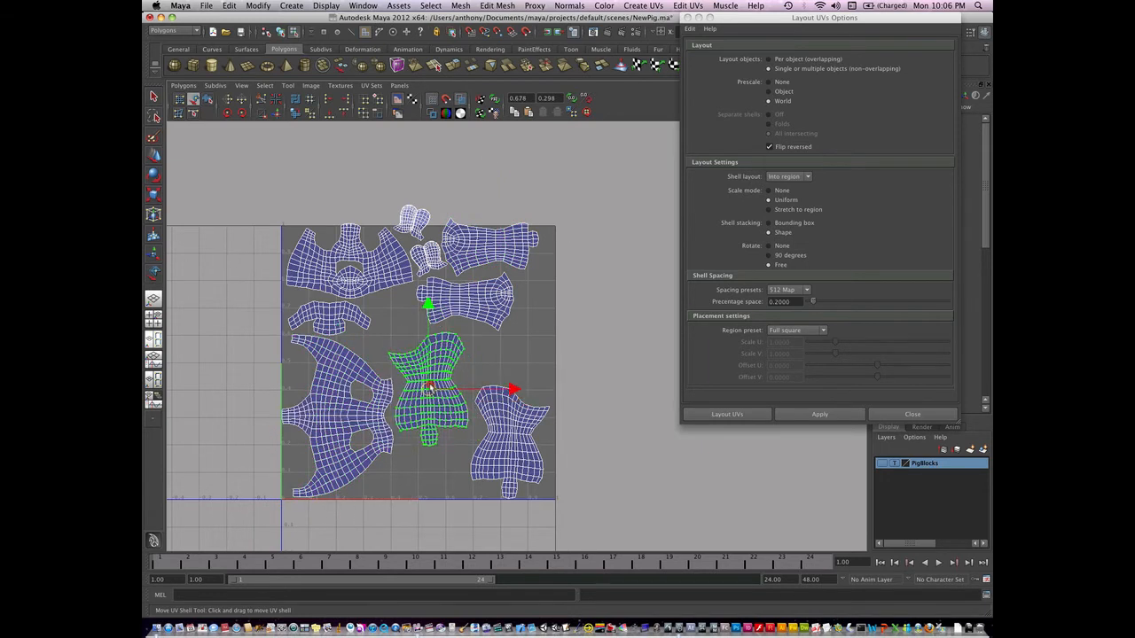
drag(430, 390, 509, 443)
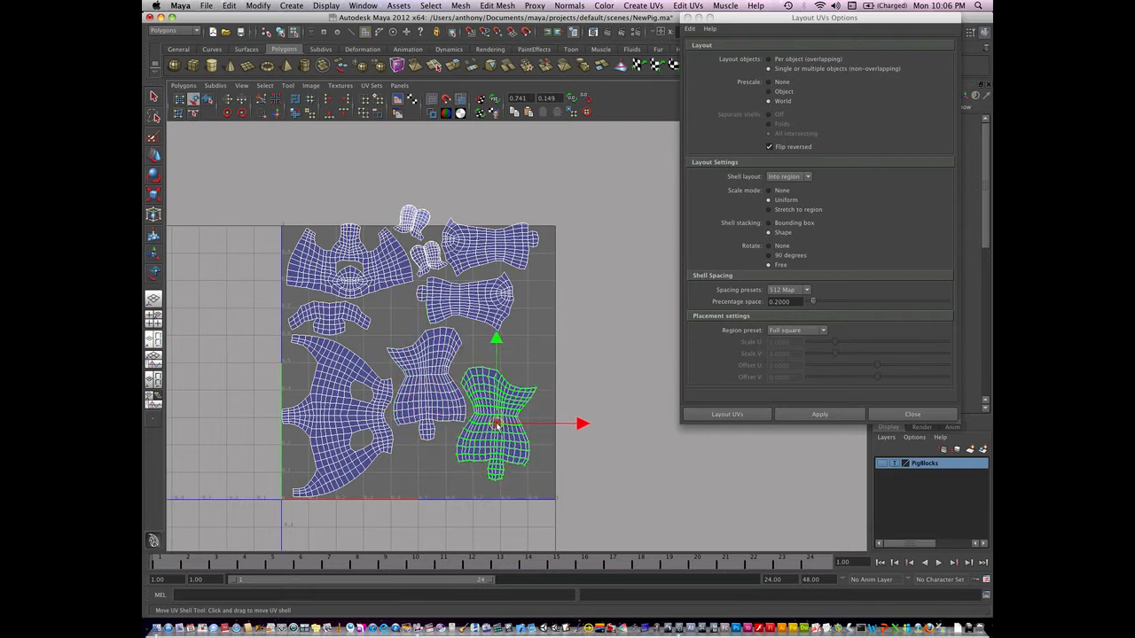
click(496, 423)
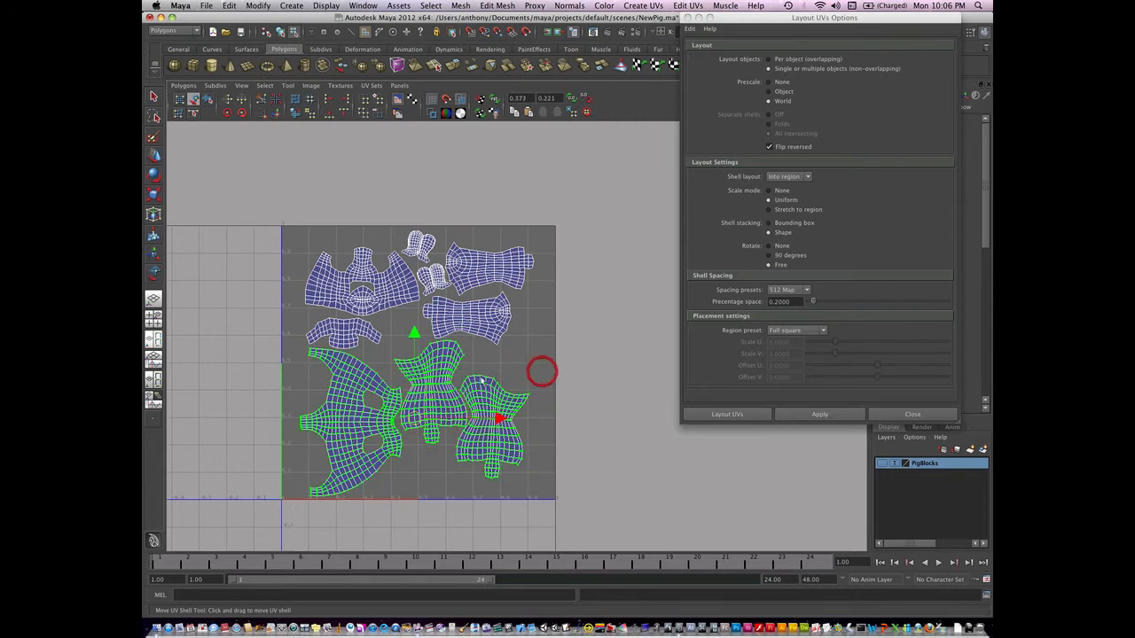
Step: Shift the three lower shells into place and move a long shell into a tighter spot
drag(541, 371, 399, 408)
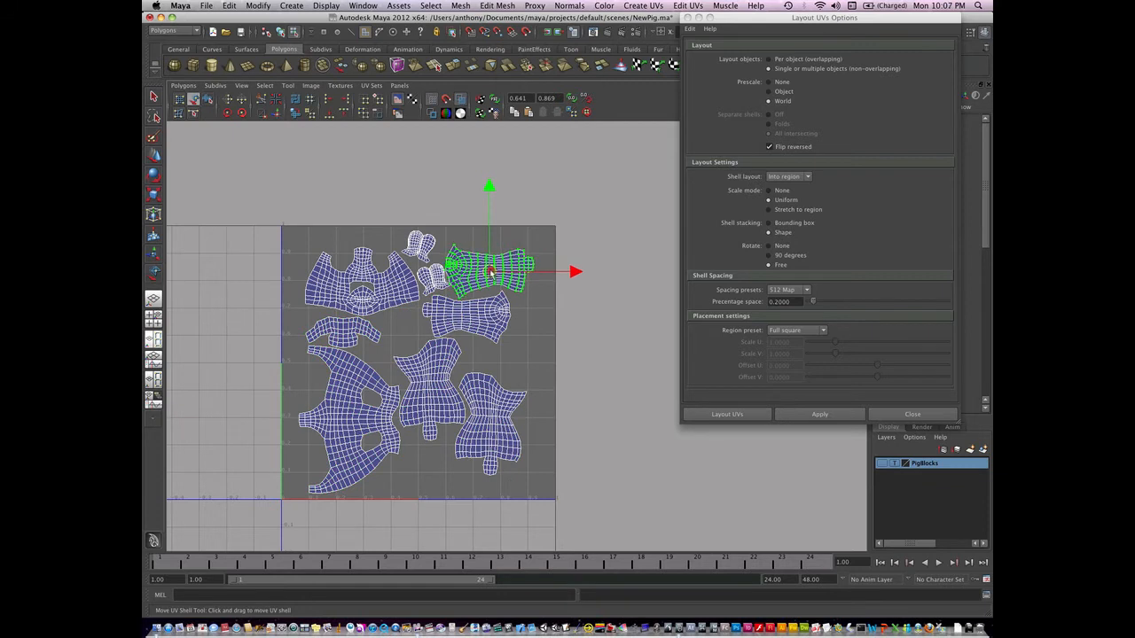
drag(492, 271, 403, 333)
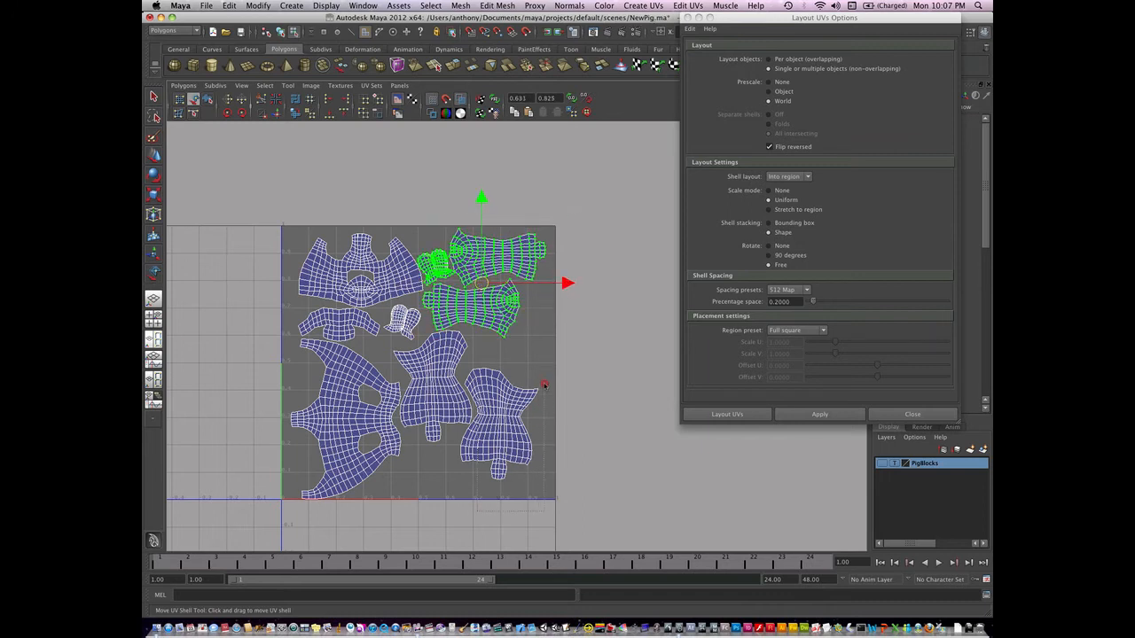
Step: Nudge the long shells and ear shell up against the top edge, then reselect the top long shell
drag(479, 284, 465, 406)
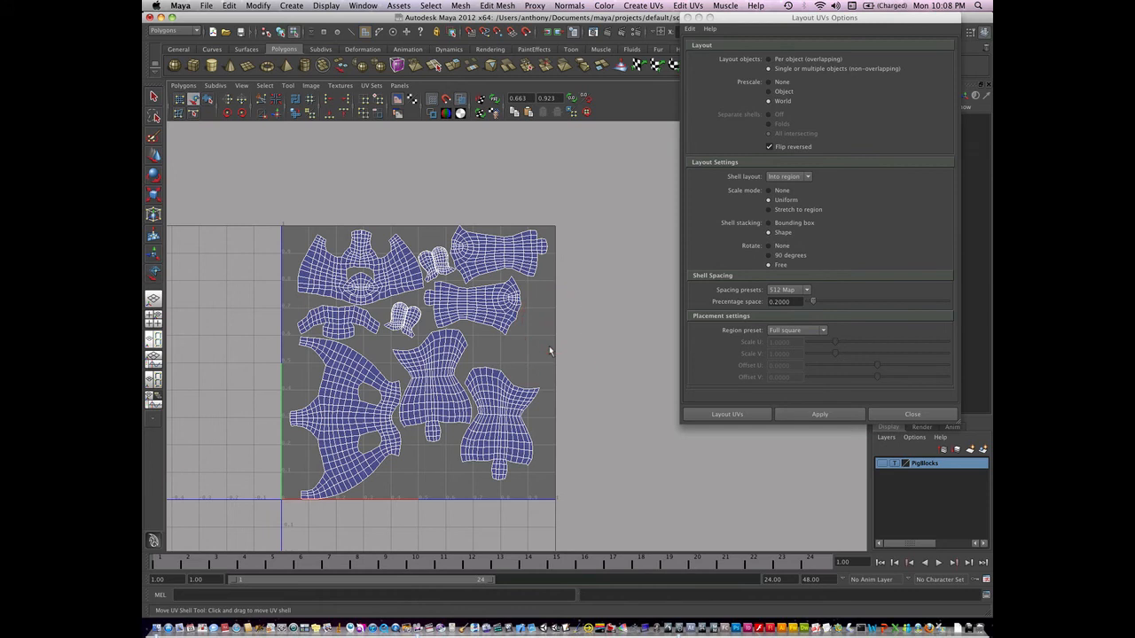
click(498, 257)
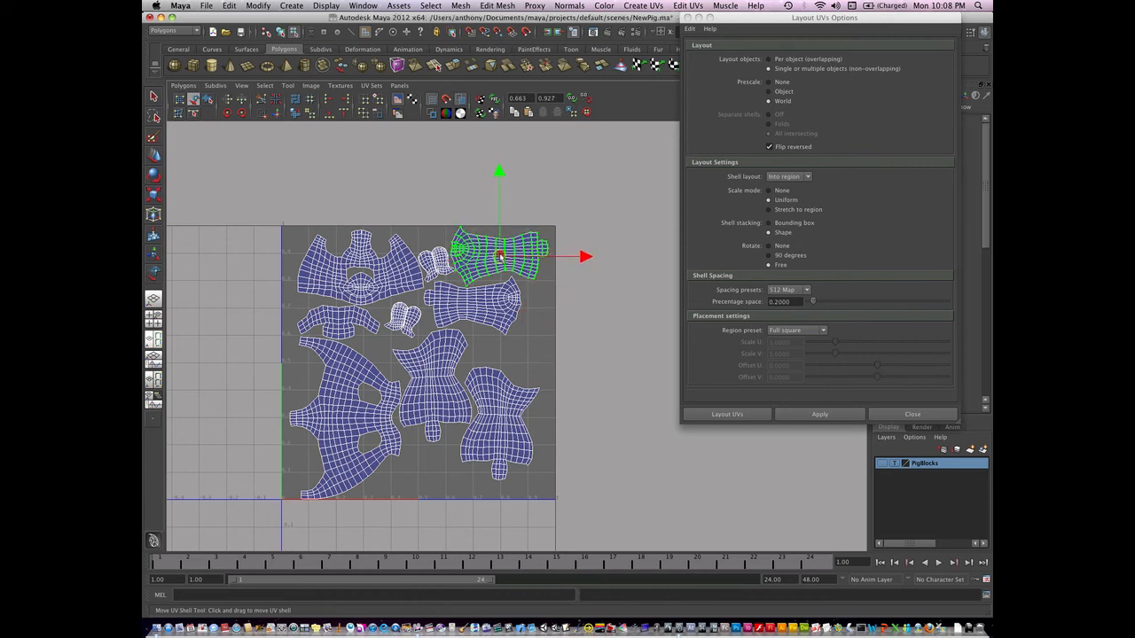